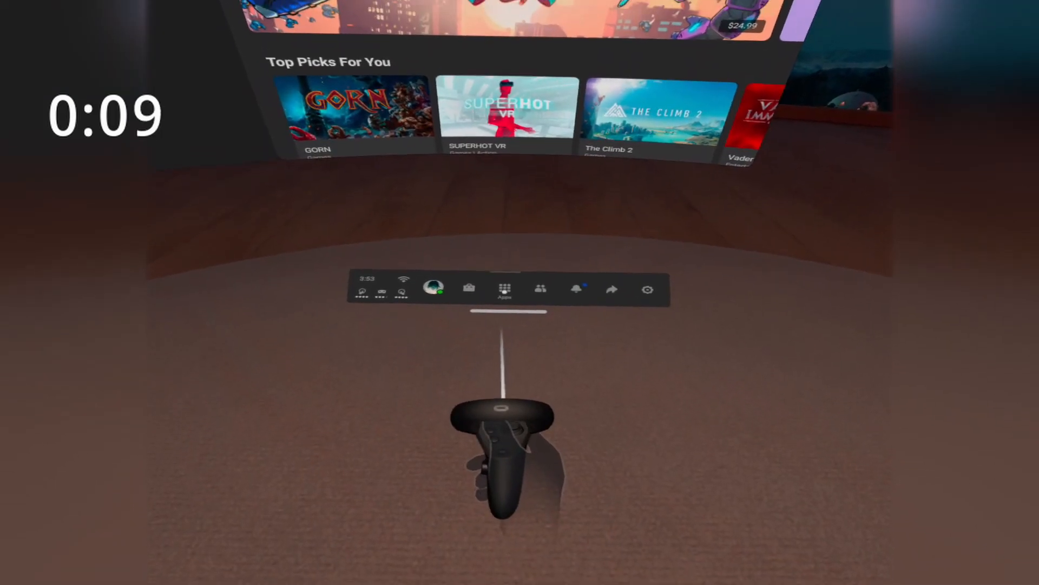
Step: Launch Browser from the Apps library and load sidequestvr.com
{"action": "left_click", "coordinate": [506, 288]}
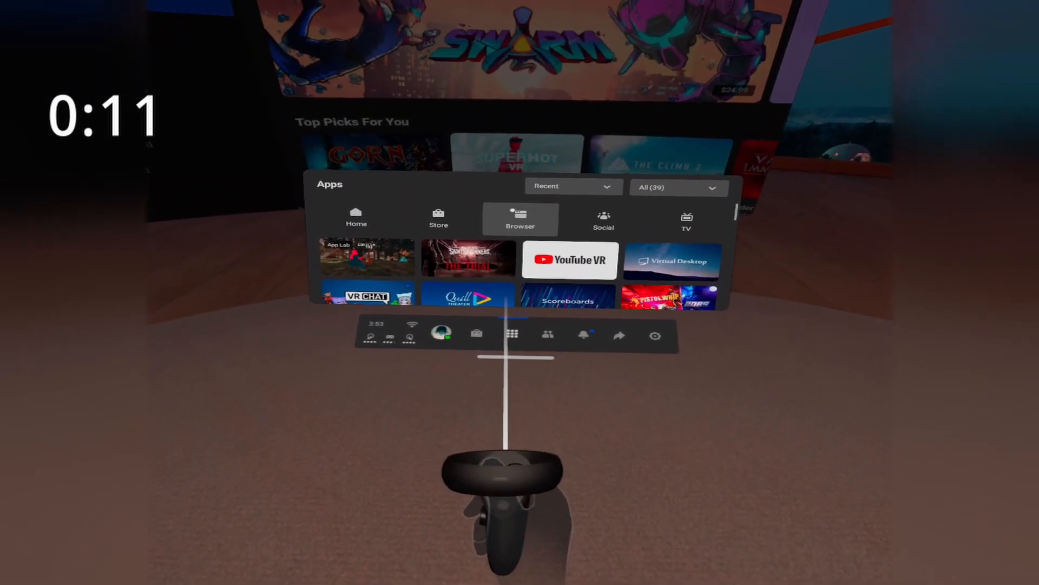
{"action": "left_click", "coordinate": [520, 219]}
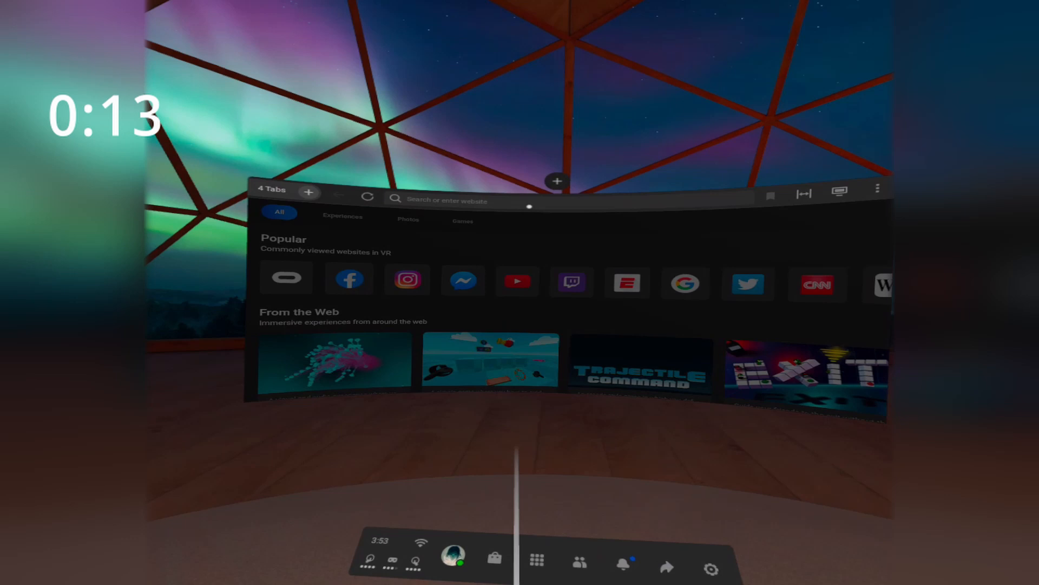
{"action": "left_click", "coordinate": [447, 201]}
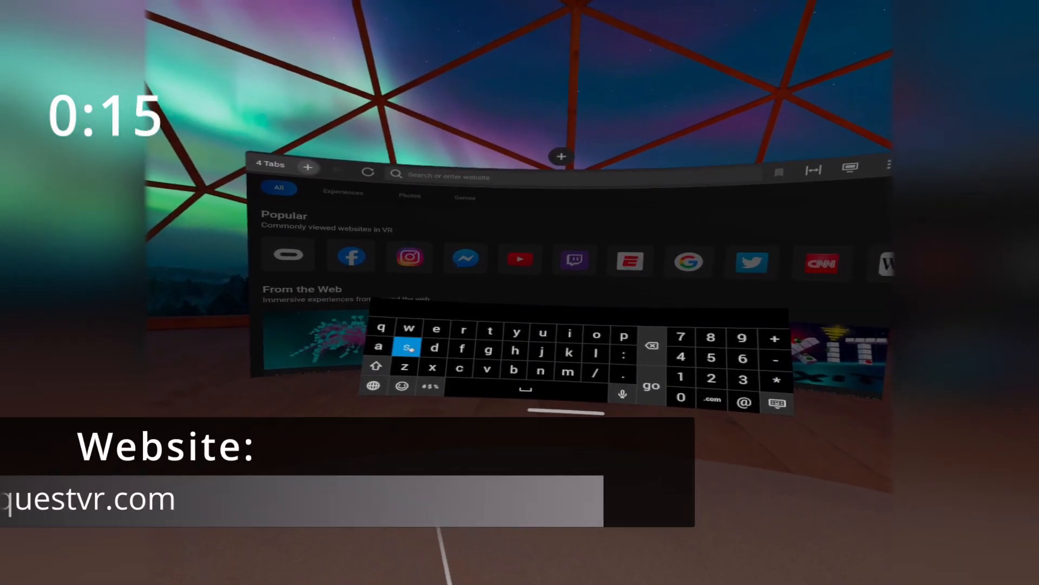
{"action": "type", "text": "sidequestvr.com"}
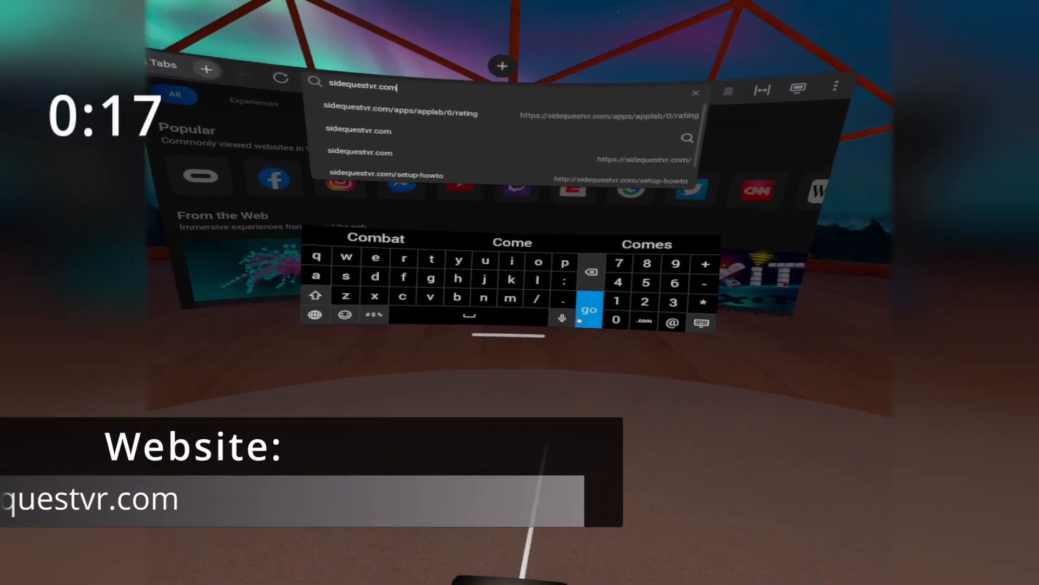
{"action": "left_click", "coordinate": [588, 312]}
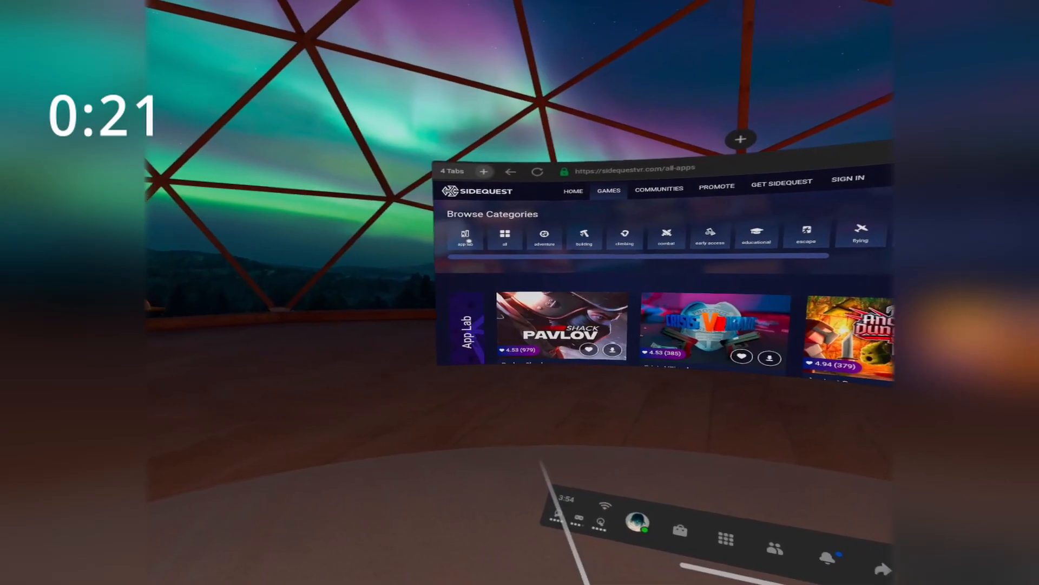
Step: Browse the App Lab category, skip the bookmark prompt, and follow Gorilla Tag's App Lab link to oculus.com
{"action": "left_click", "coordinate": [464, 238]}
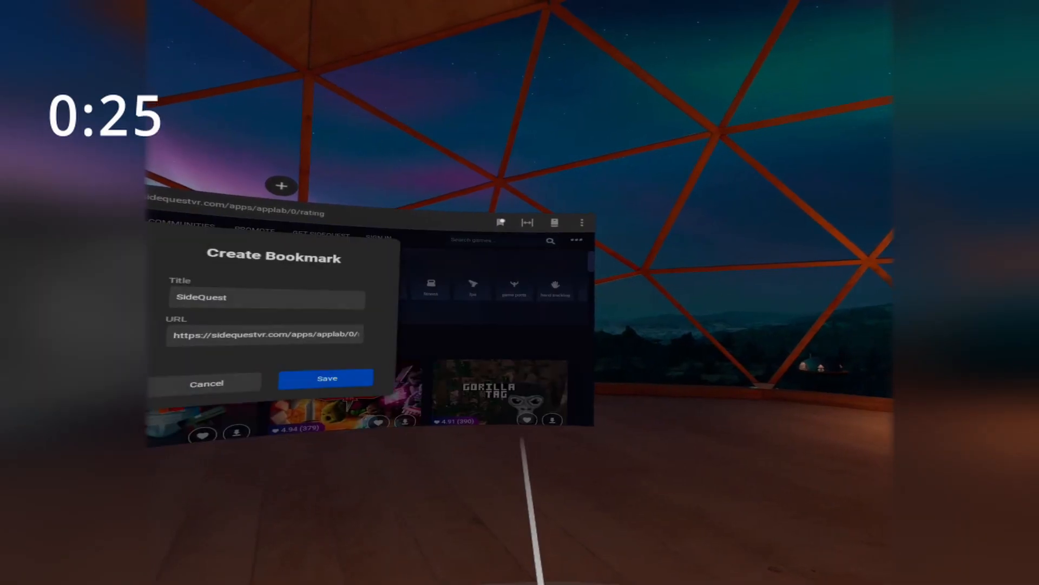
{"action": "left_click", "coordinate": [205, 383]}
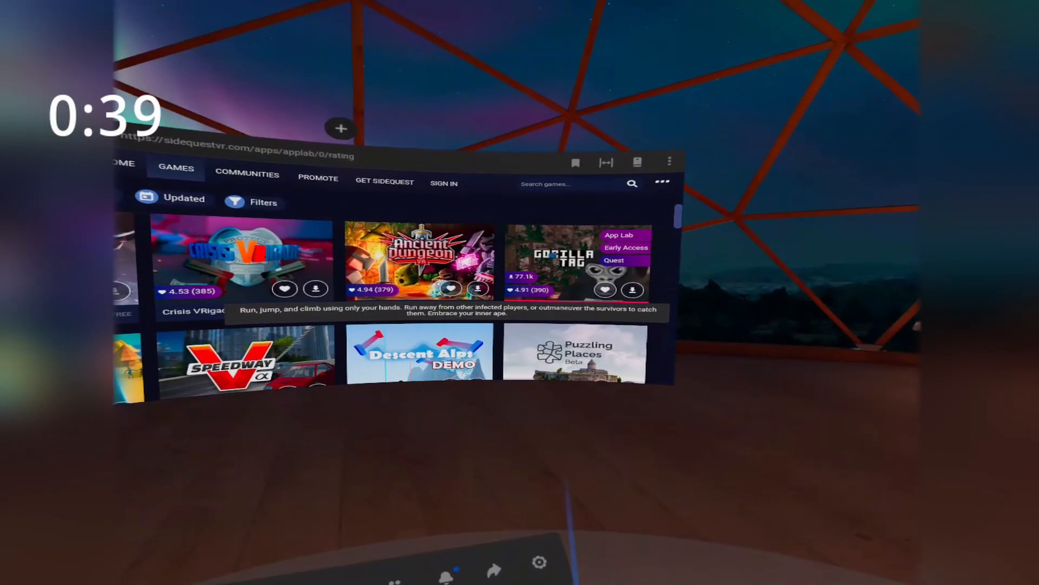
{"action": "left_click", "coordinate": [580, 259]}
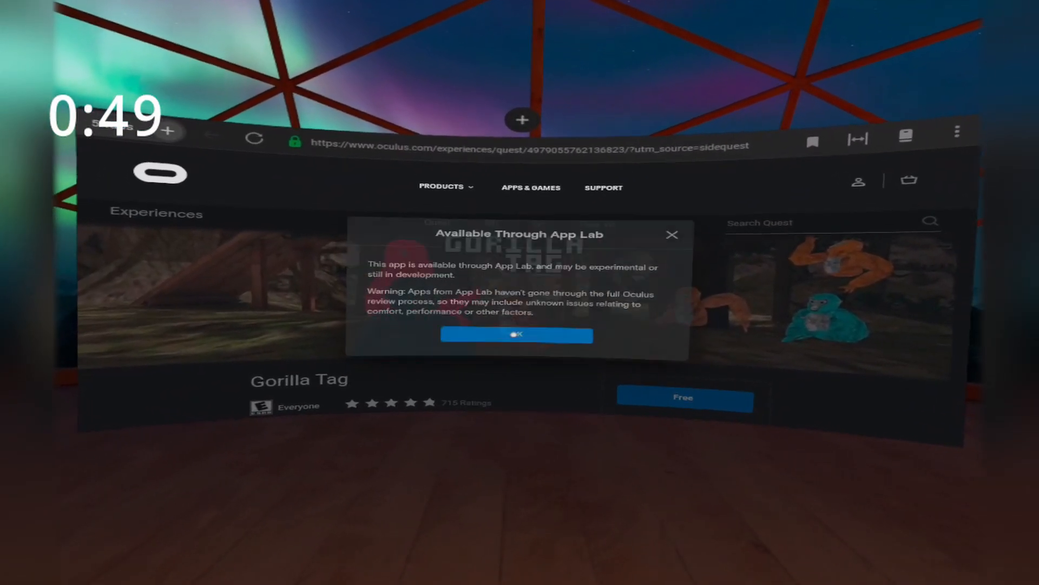
Step: Accept the Available Through App Lab notice and claim Gorilla Tag with the Free button
{"action": "left_click", "coordinate": [516, 335]}
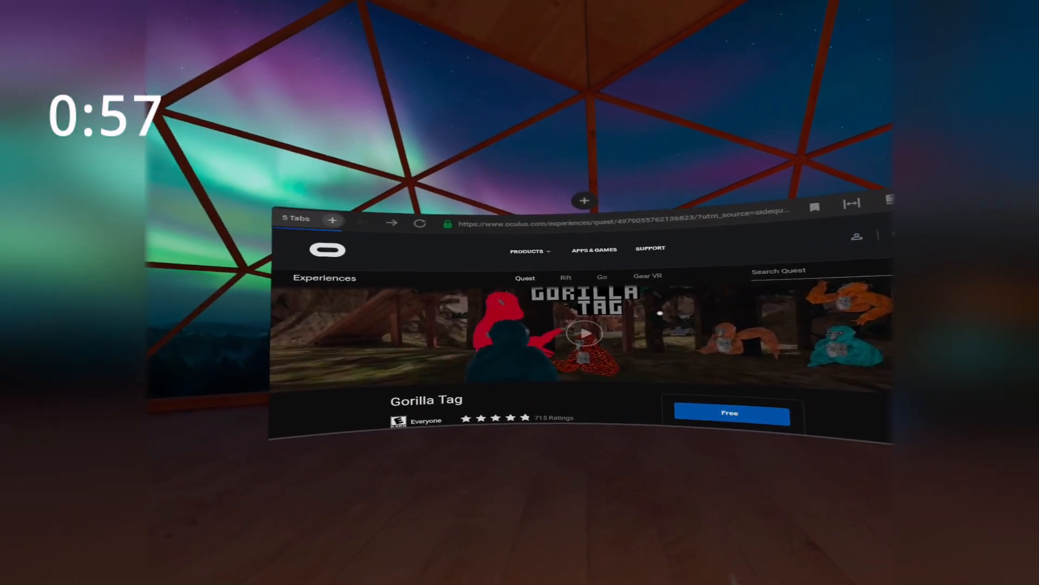
{"action": "left_click", "coordinate": [730, 412]}
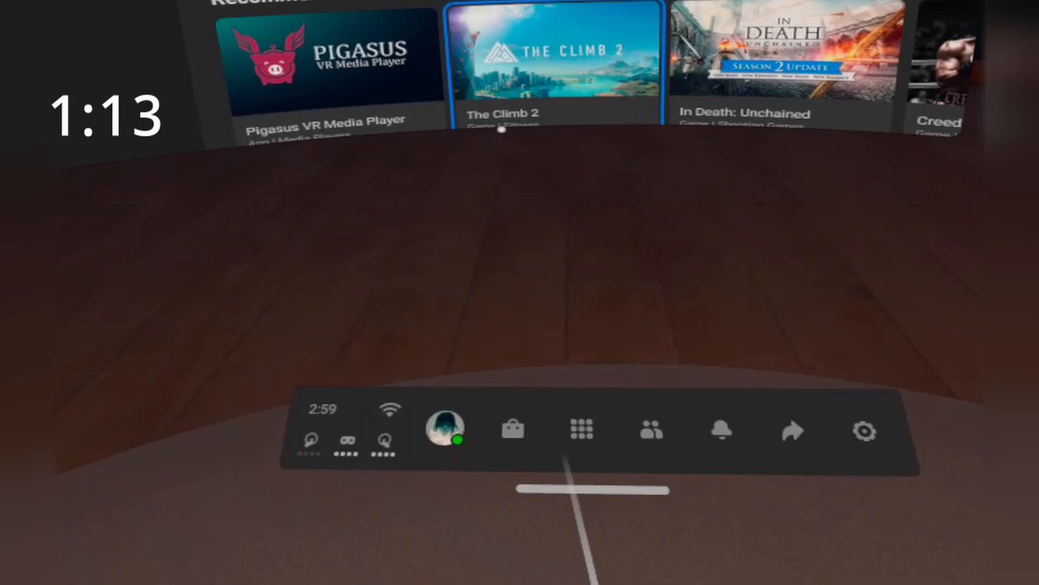
Step: Filter the Apps library to Not Installed and start installing Gorilla Tag
{"action": "left_click", "coordinate": [579, 429]}
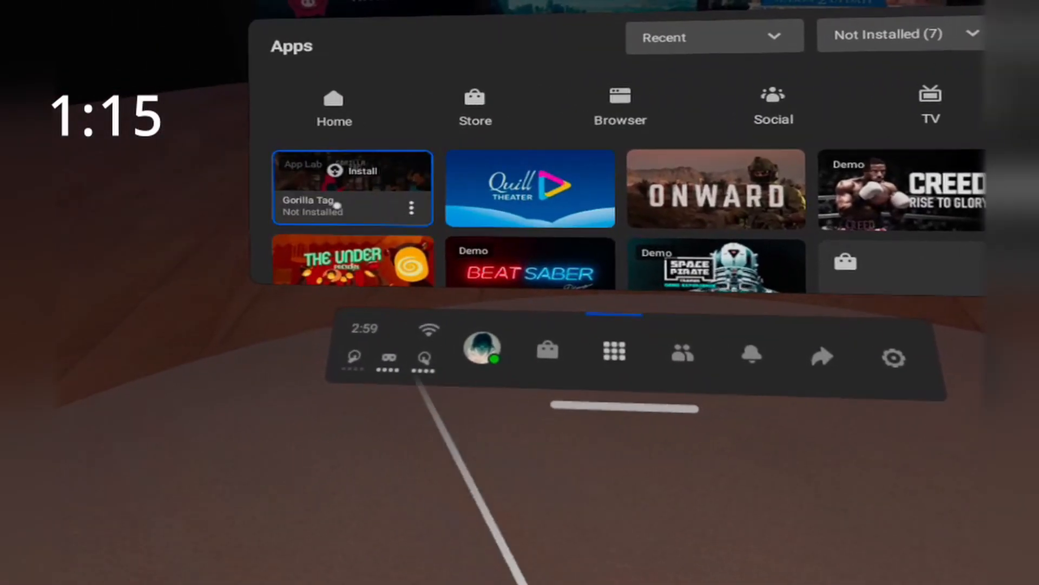
{"action": "left_click", "coordinate": [362, 171]}
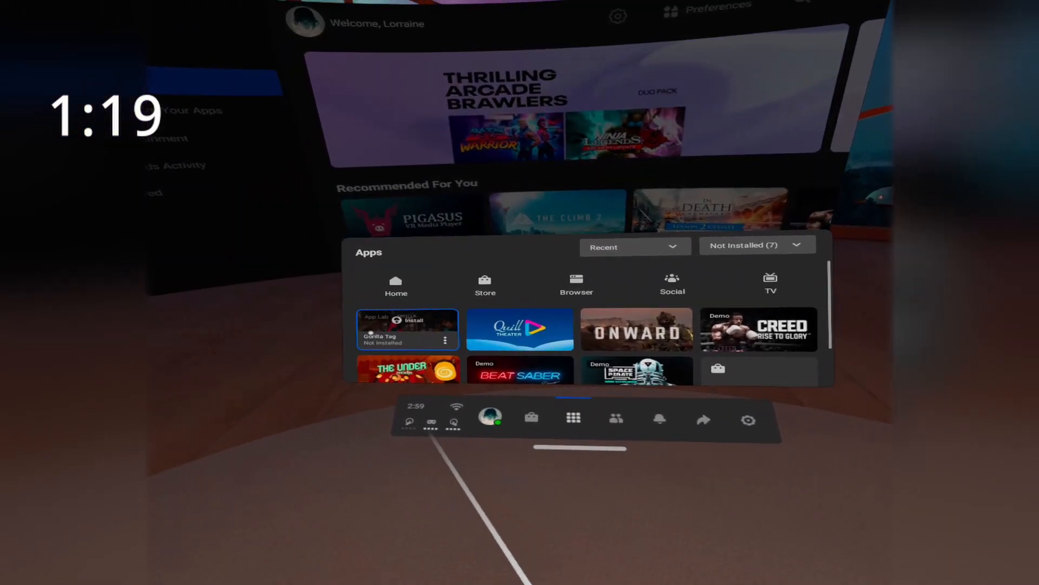
{"action": "left_click", "coordinate": [756, 245]}
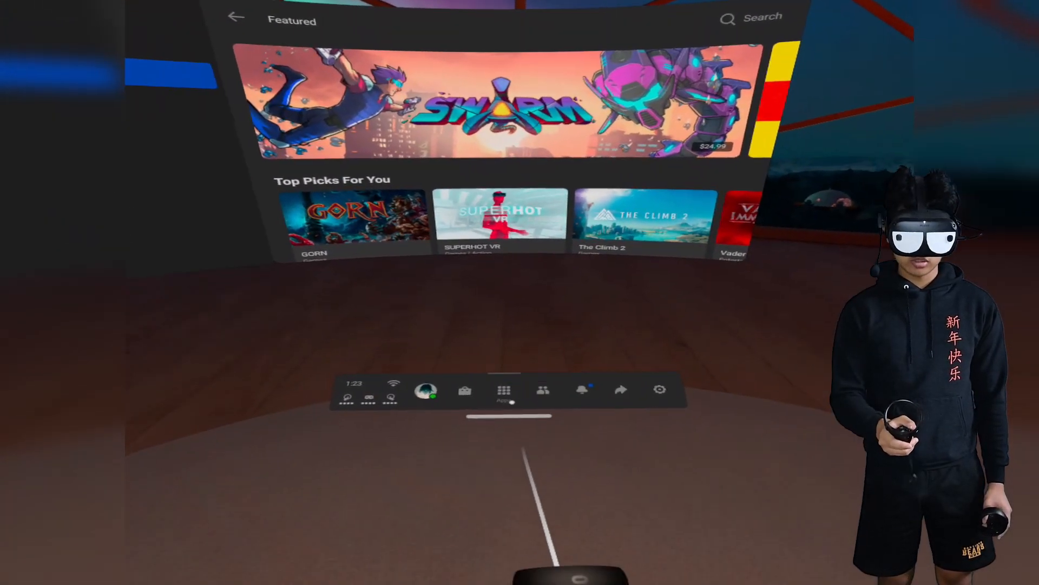
Step: Relaunch Browser, load sidequestvr.com and go to its GAMES catalogue
{"action": "left_click", "coordinate": [504, 388]}
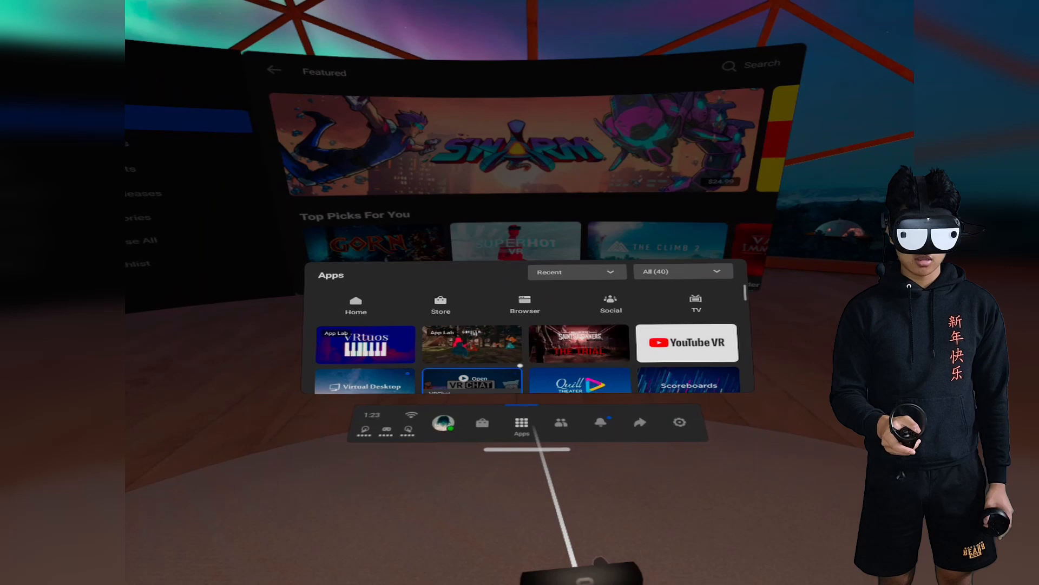
{"action": "left_click", "coordinate": [524, 303]}
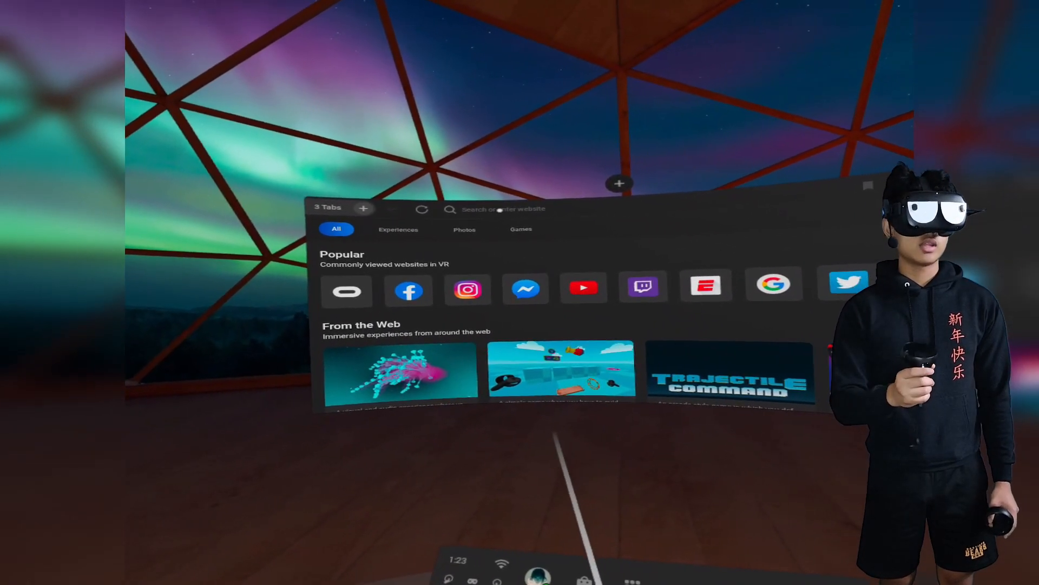
{"action": "left_click", "coordinate": [503, 209]}
{"action": "type", "text": "sidequest"}
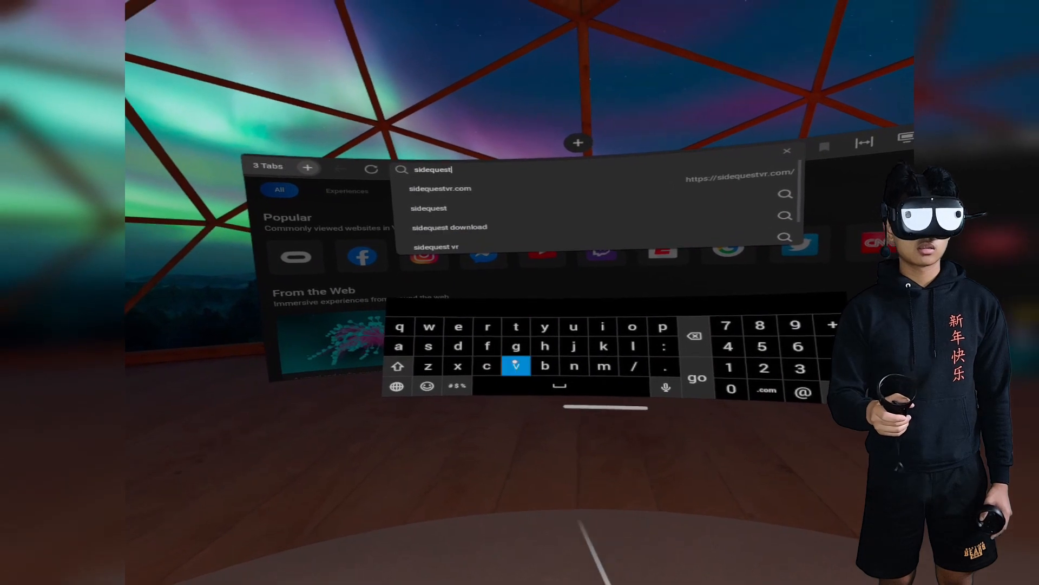
{"action": "type", "text": "vr.com"}
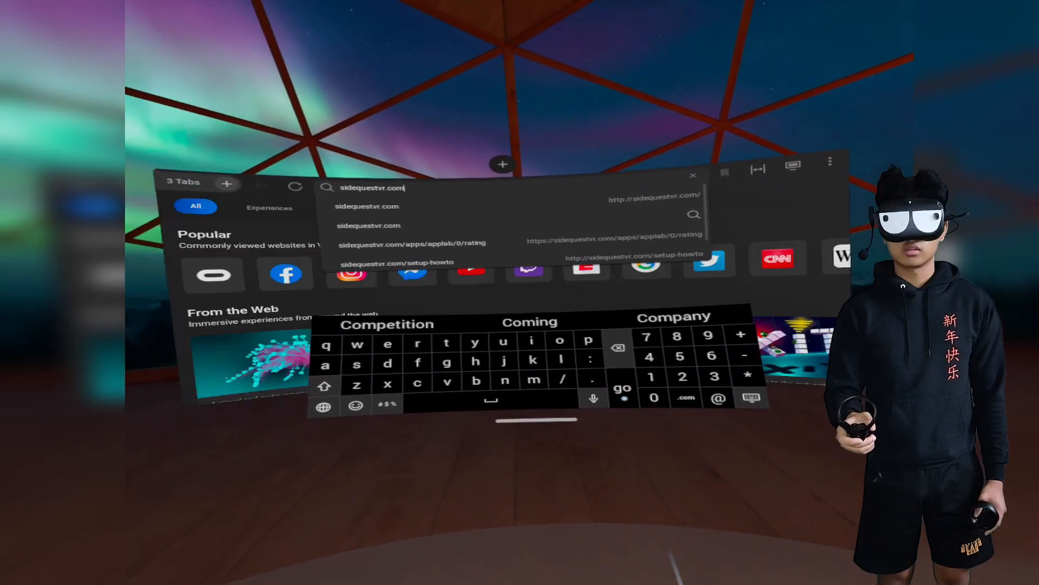
{"action": "left_click", "coordinate": [622, 386]}
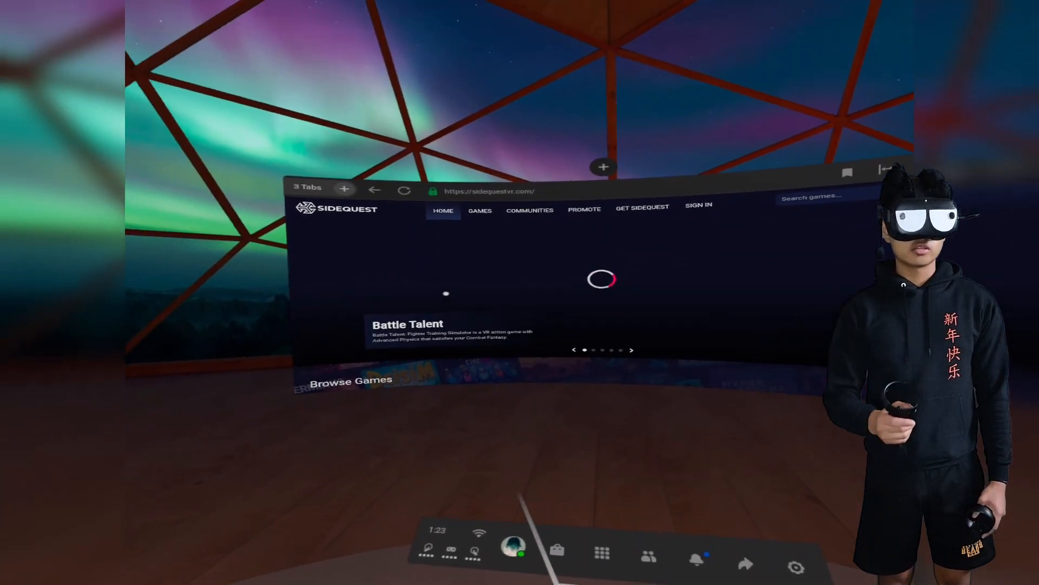
{"action": "left_click", "coordinate": [480, 211]}
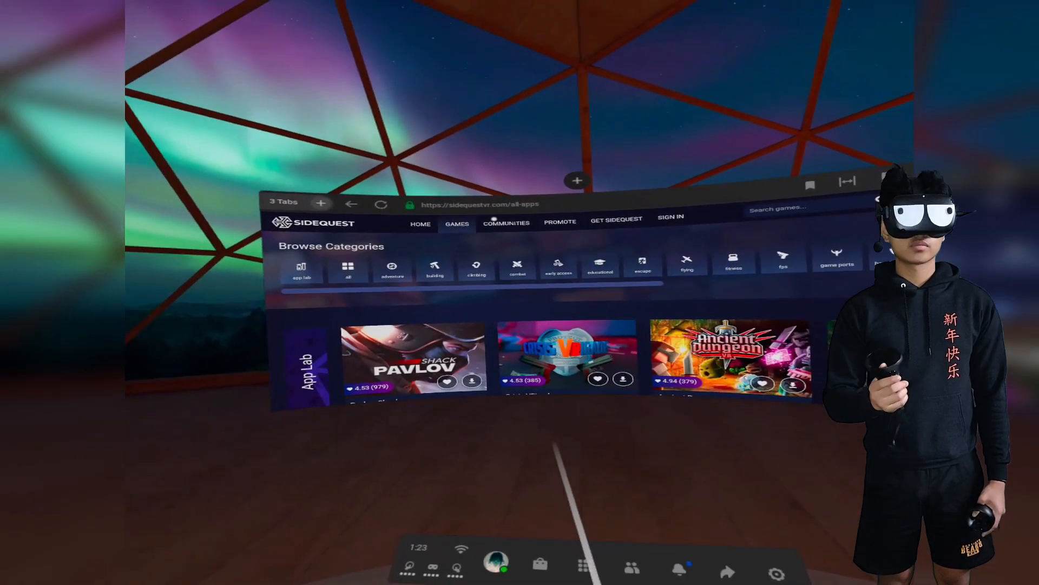
Step: Scroll the App Lab category to Liminal, view its page and continue to its Oculus App listing
{"action": "left_click", "coordinate": [302, 265]}
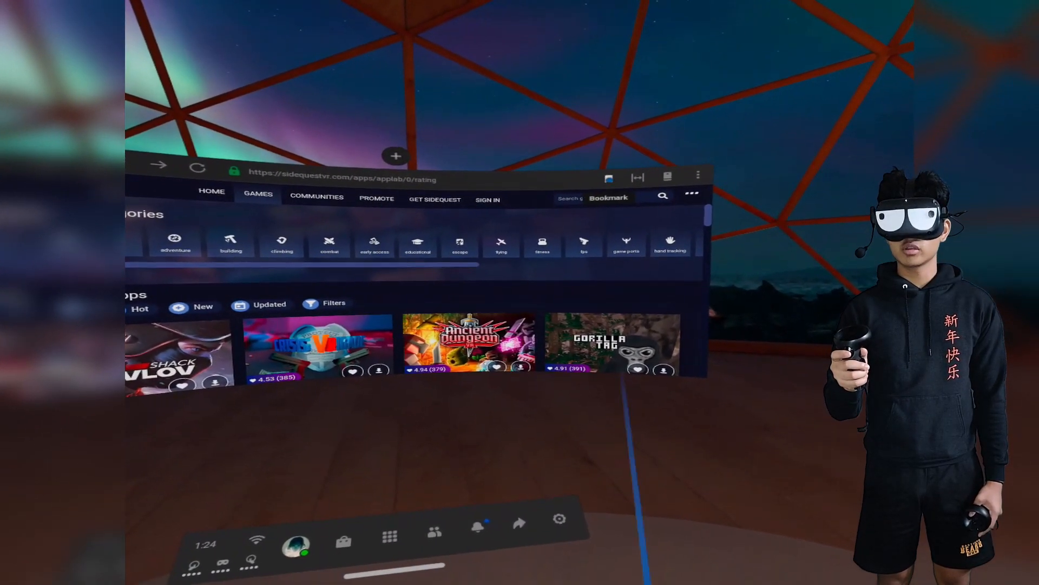
{"action": "left_click", "coordinate": [607, 197]}
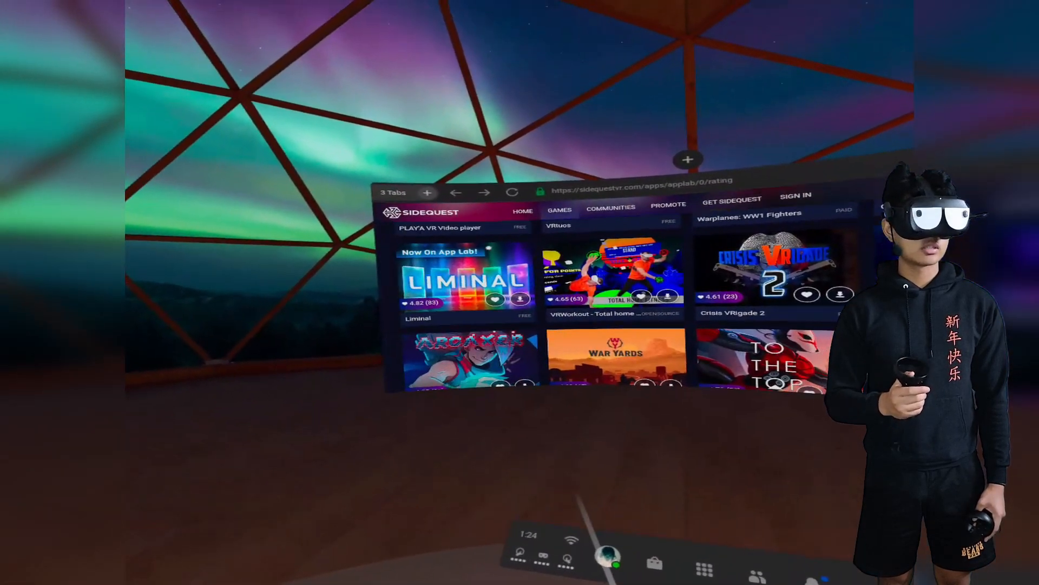
{"action": "left_click", "coordinate": [459, 278]}
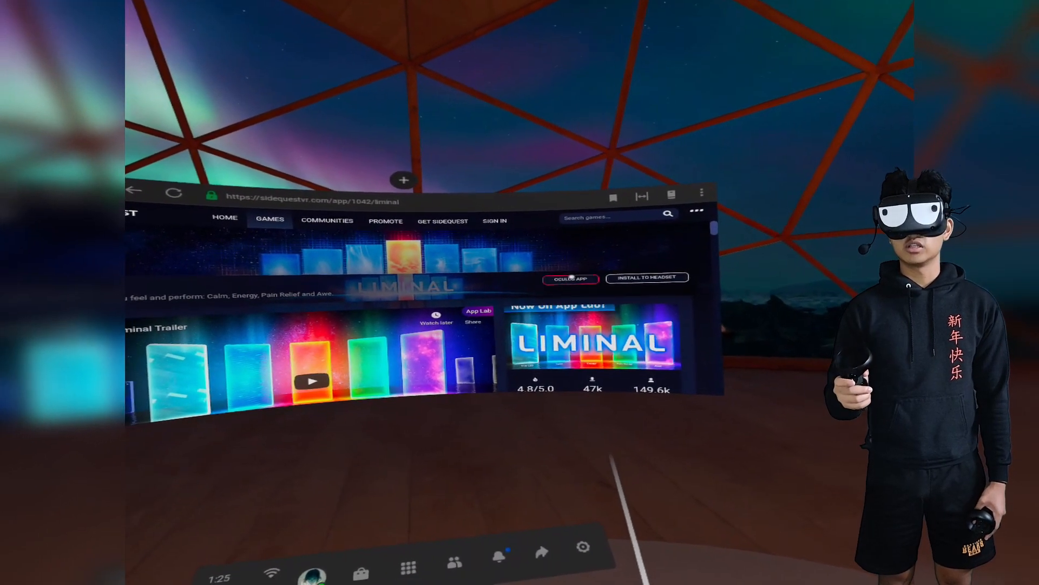
{"action": "left_click", "coordinate": [571, 279]}
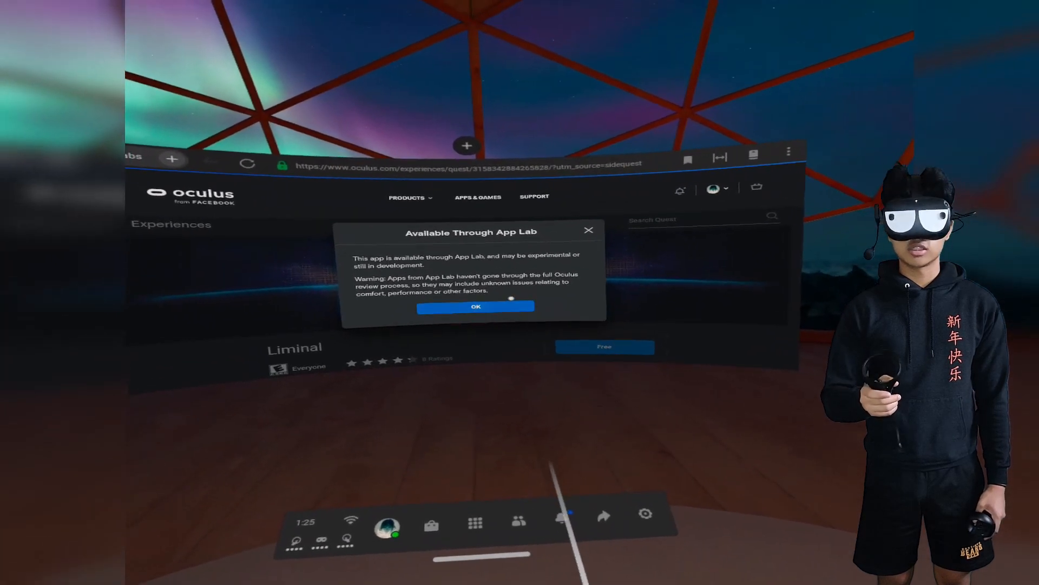
Step: Accept the App Lab warning, claim Liminal with Free so it shows Purchased, and return to the SideQuest tab
{"action": "left_click", "coordinate": [475, 305]}
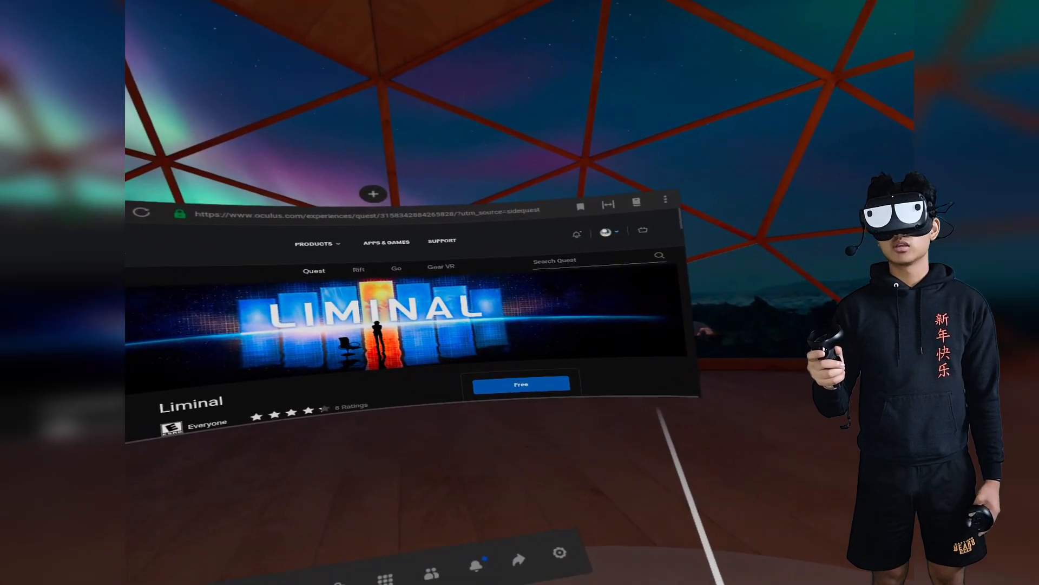
{"action": "left_click", "coordinate": [605, 231]}
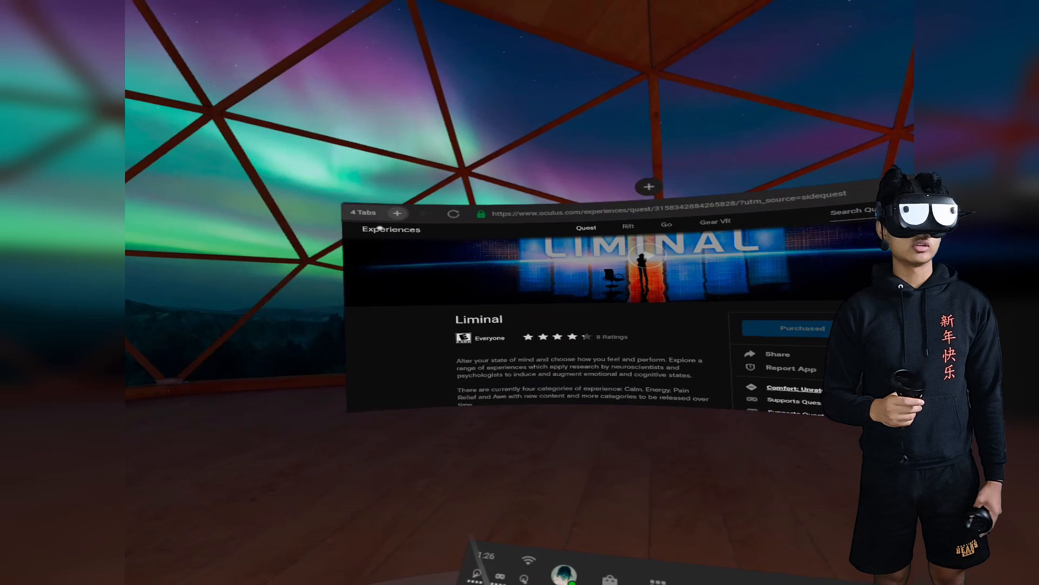
{"action": "left_click", "coordinate": [363, 212]}
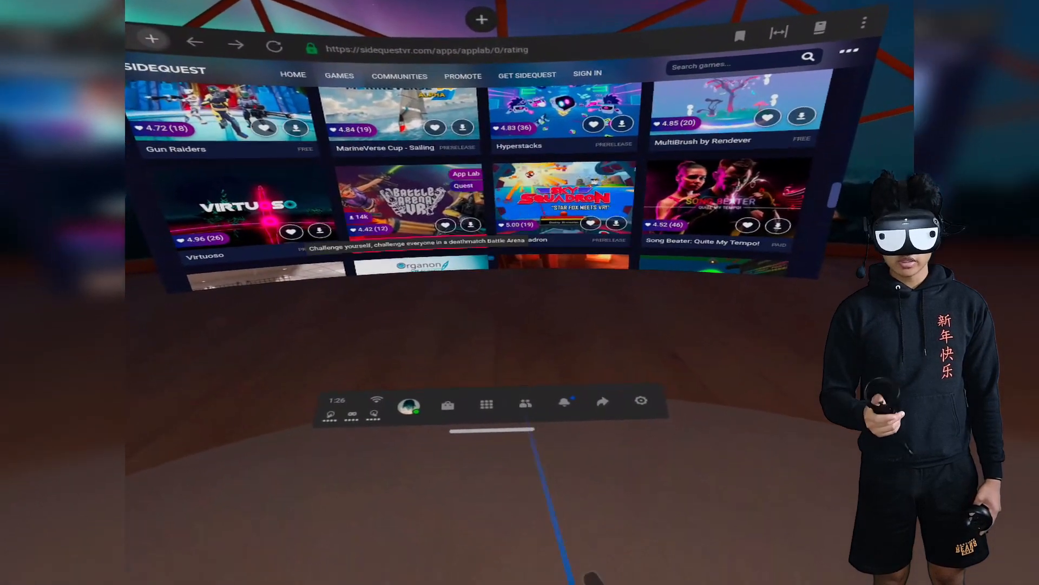
Step: Scroll the SideQuest App Lab list before heading to the Quest Apps grid
{"action": "left_click", "coordinate": [486, 404]}
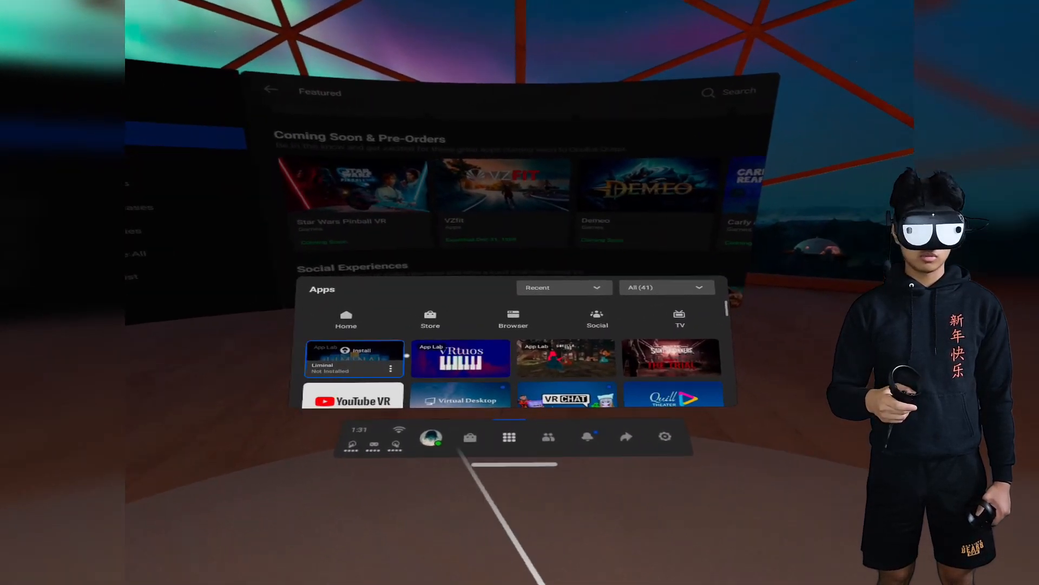
Step: Filter Apps to Not Installed, start installing Liminal, then set the filter back to All
{"action": "left_click", "coordinate": [664, 286]}
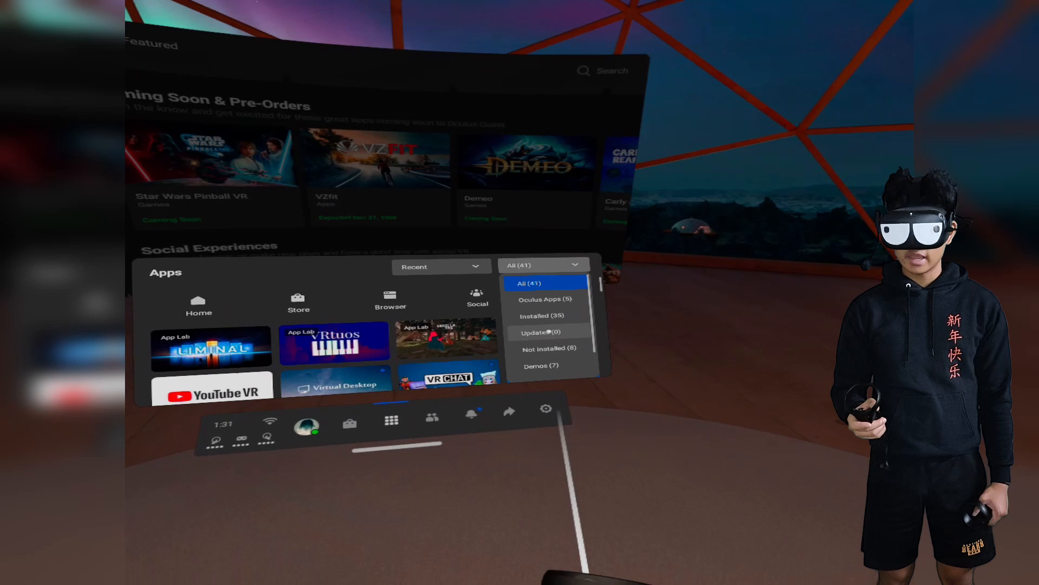
{"action": "left_click", "coordinate": [550, 347]}
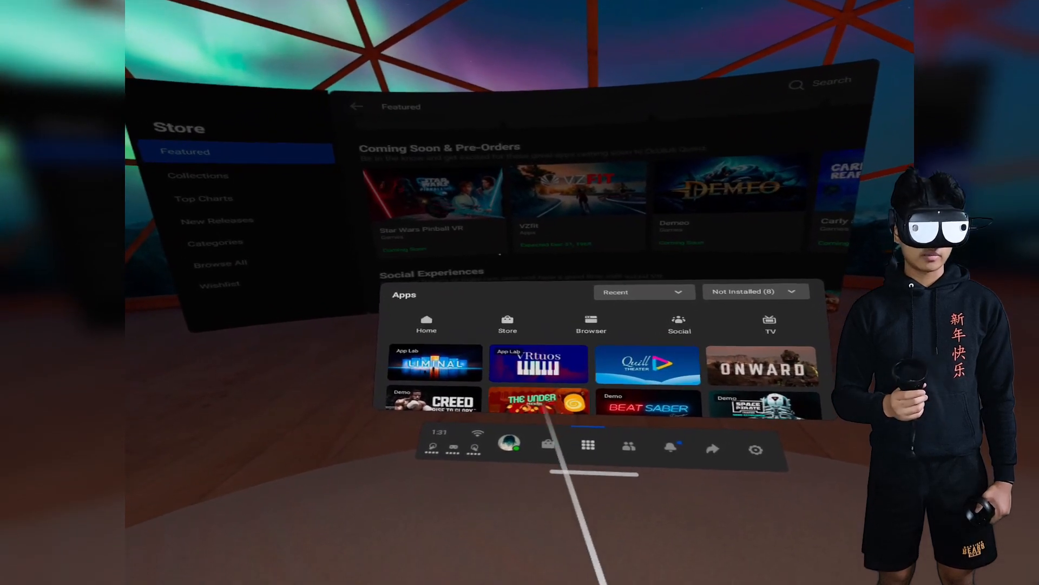
{"action": "left_click", "coordinate": [436, 363]}
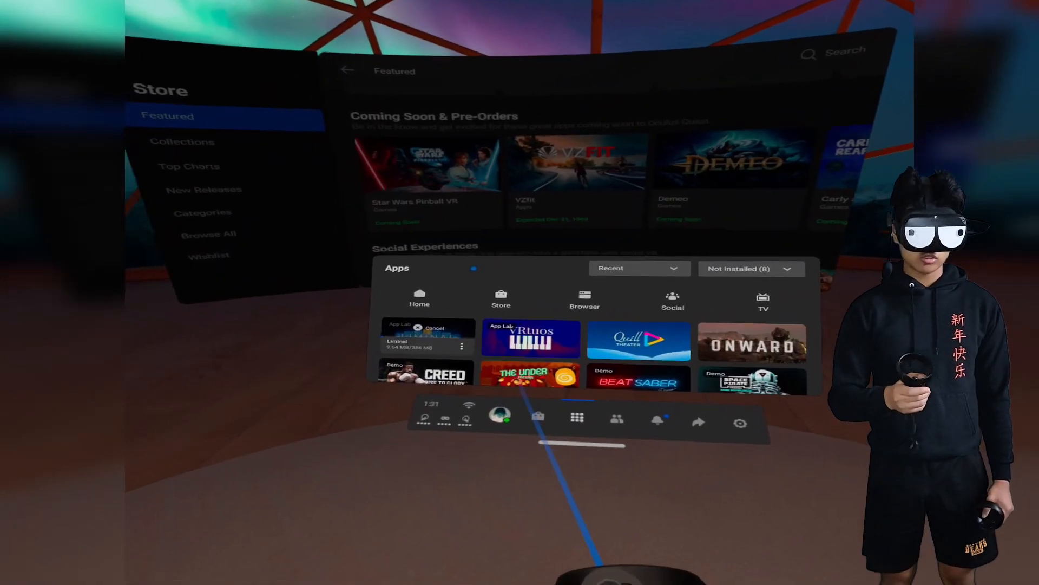
{"action": "left_click", "coordinate": [750, 269]}
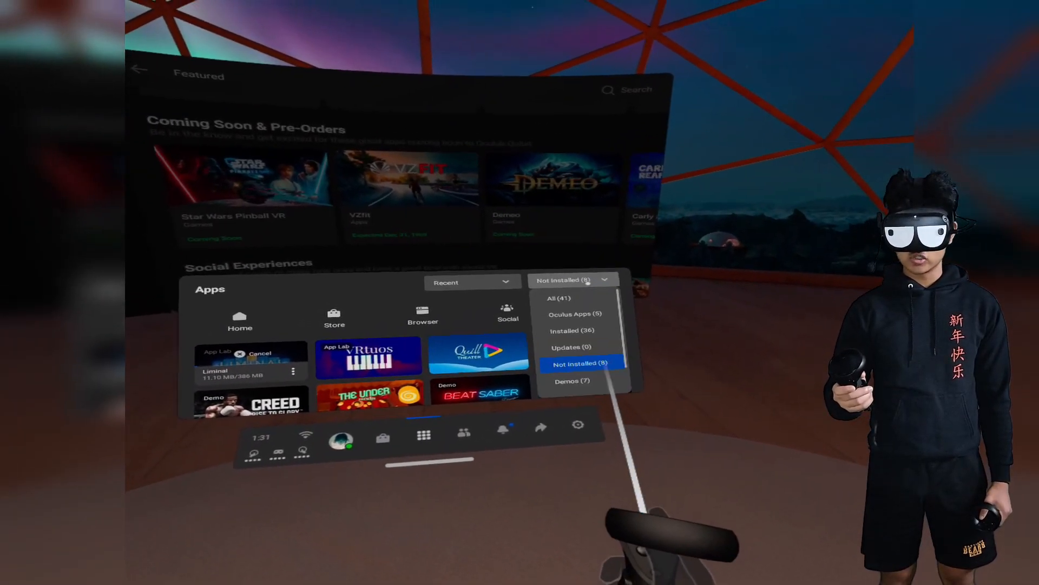
{"action": "left_click", "coordinate": [551, 298]}
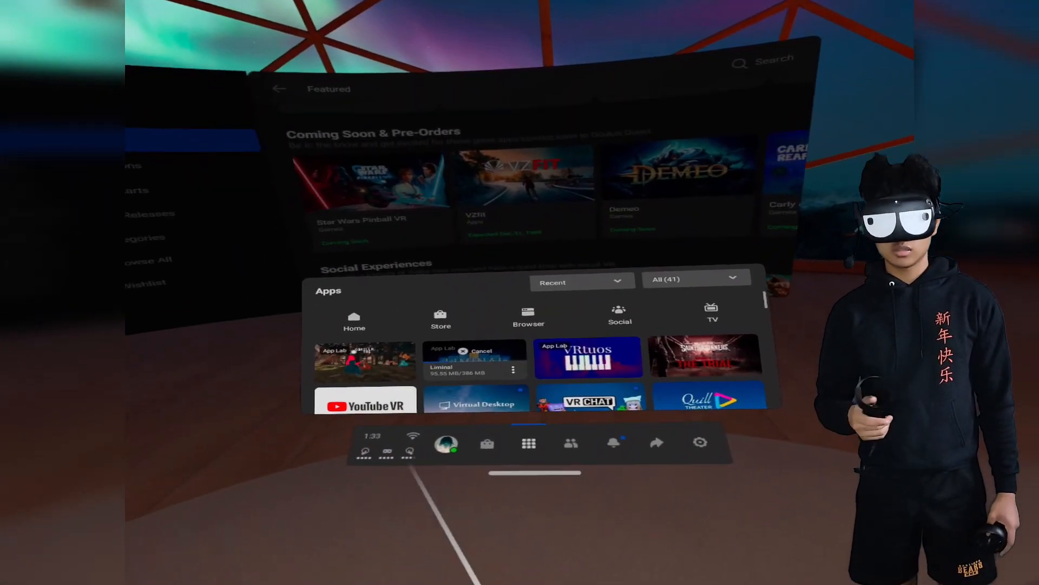